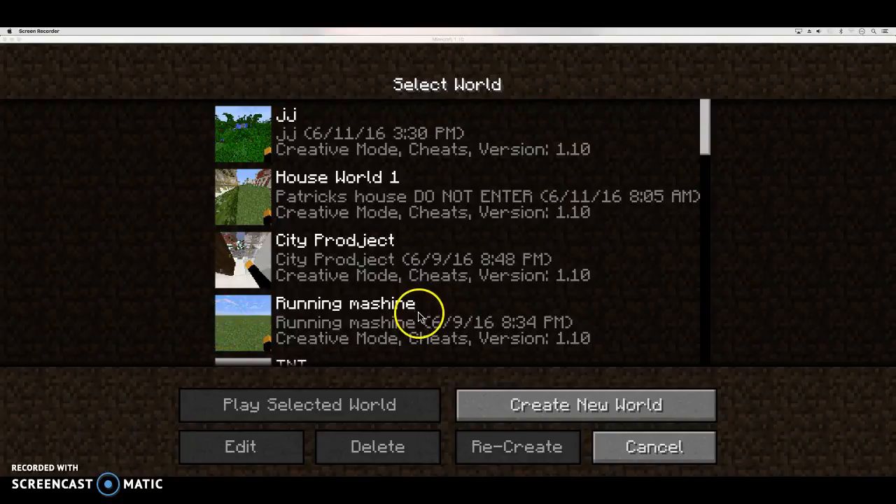
mouse_move(385, 214)
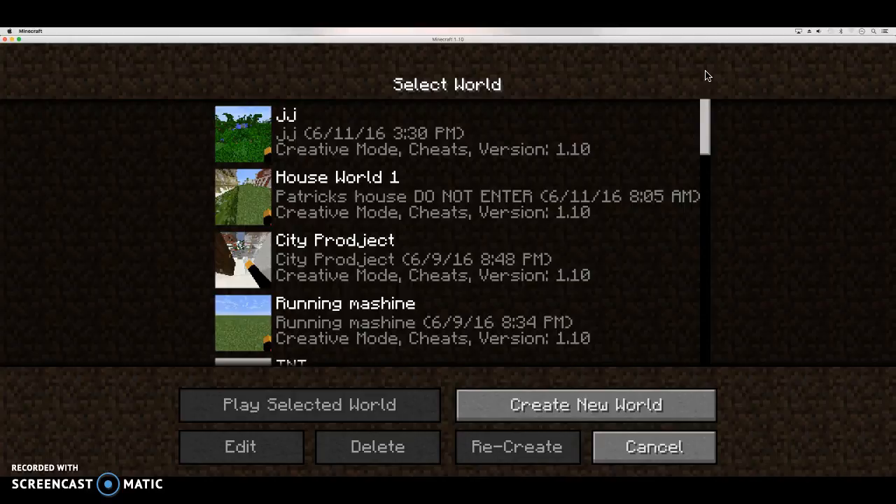
mouse_move(759, 88)
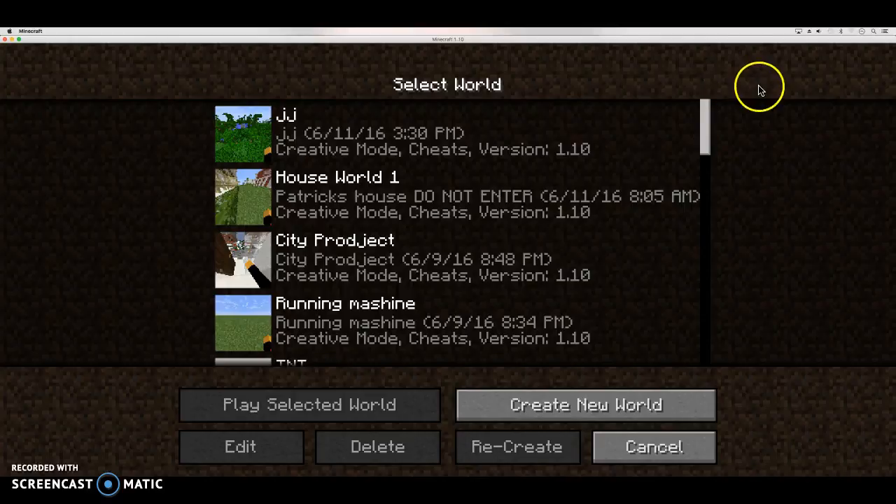
- Start a new world named 'poo' and cycle its game mode away from Survival
left_click(586, 405)
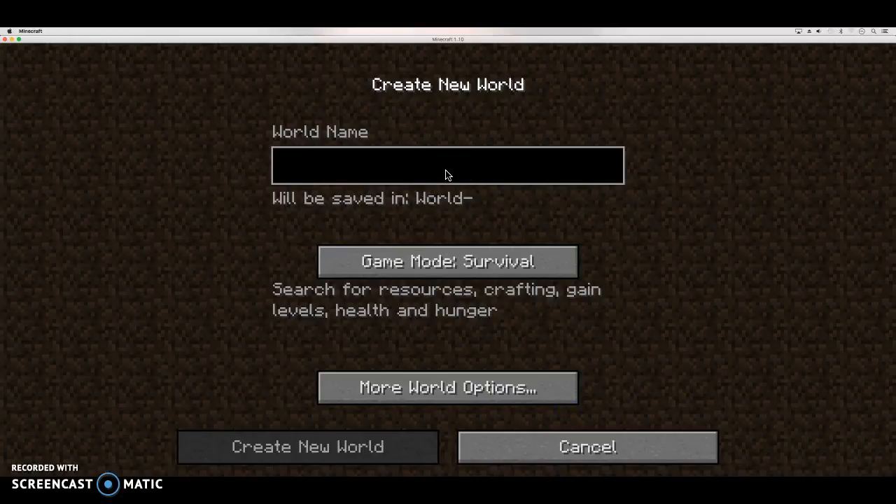
type("p")
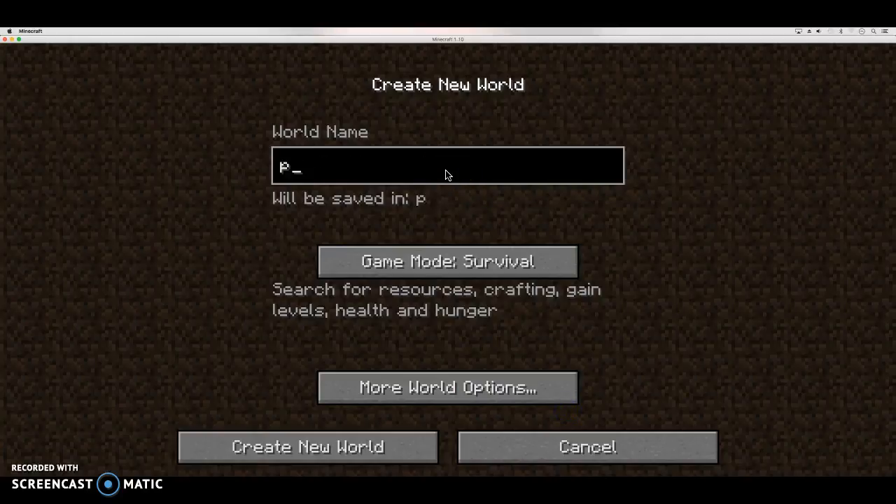
left_click(448, 261)
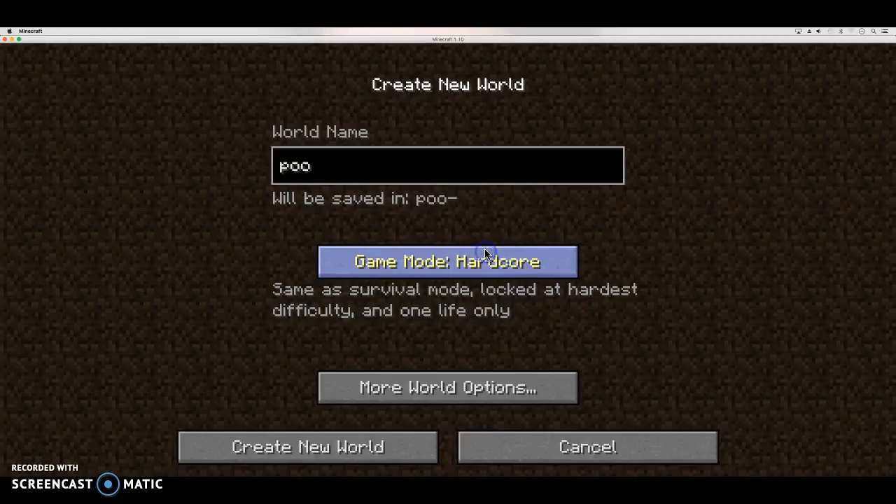
left_click(447, 387)
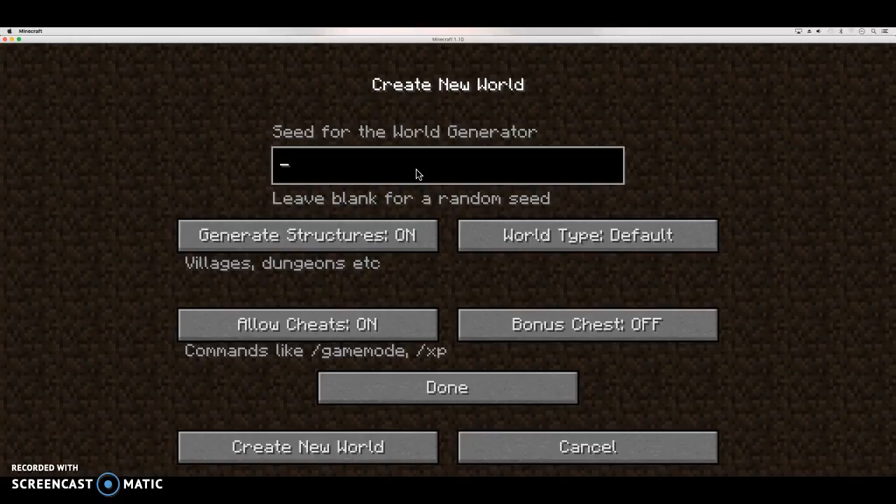
type("-")
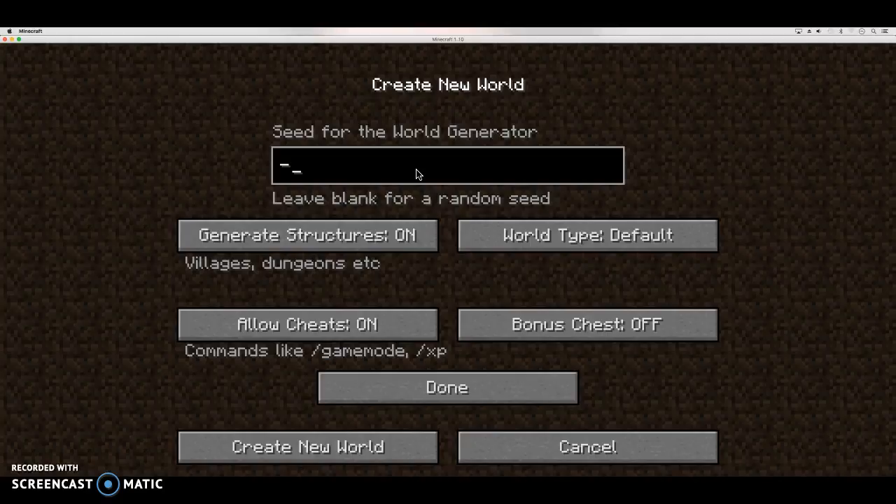
key("Backspace")
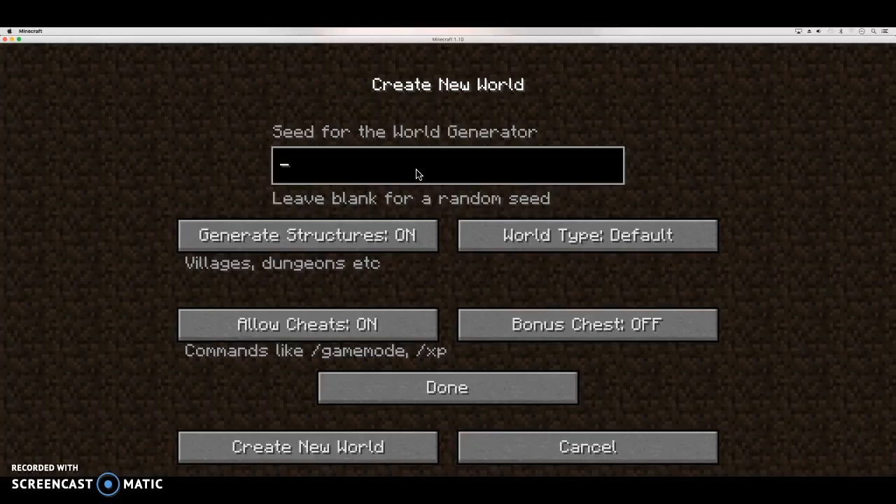
type("48")
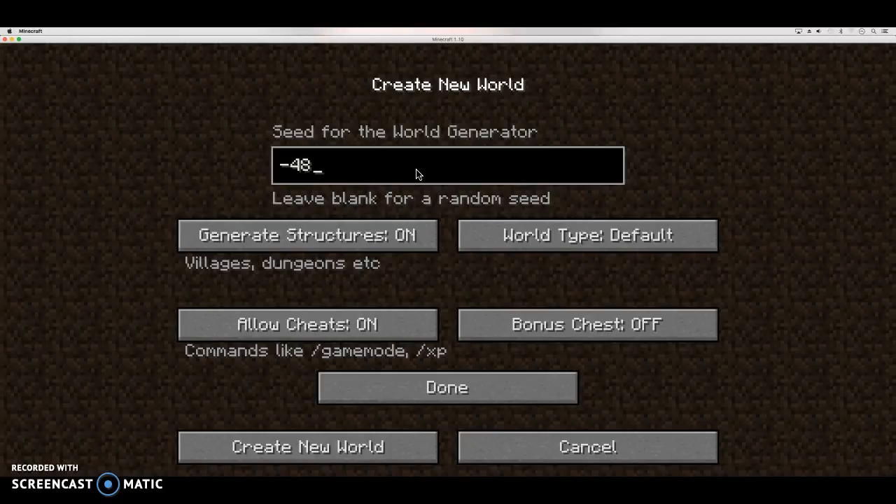
type("78")
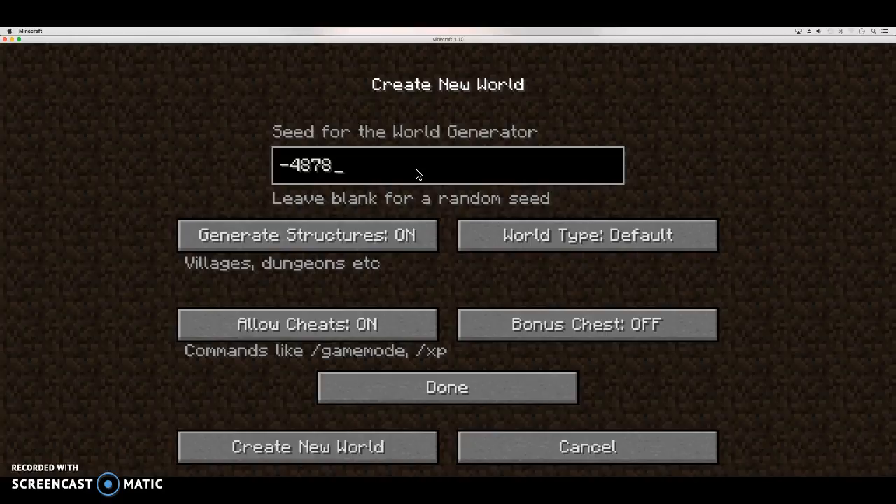
type("9")
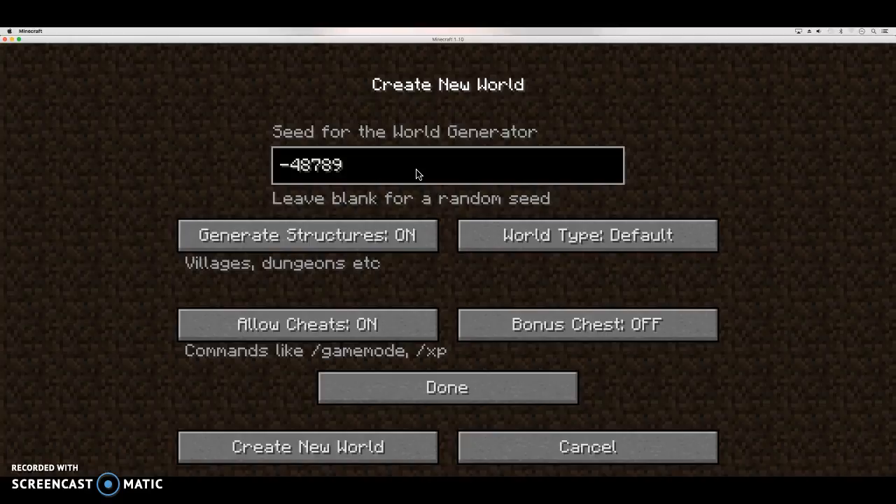
type("7163")
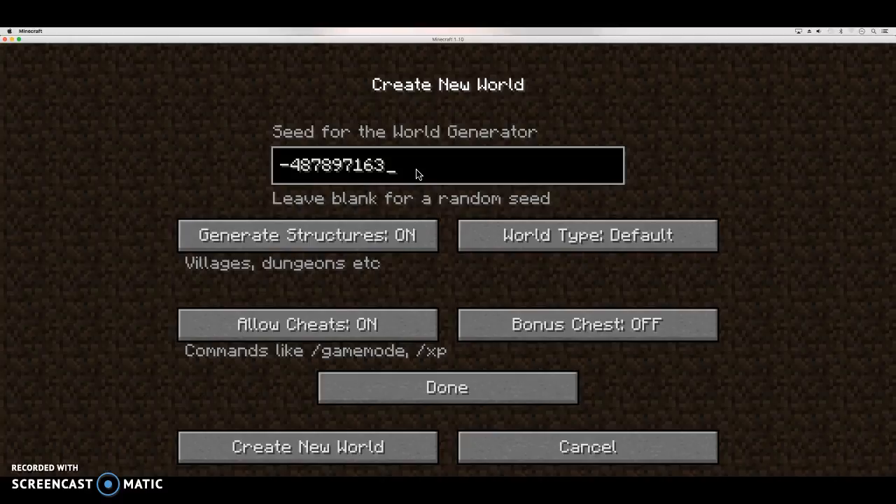
type("745920821")
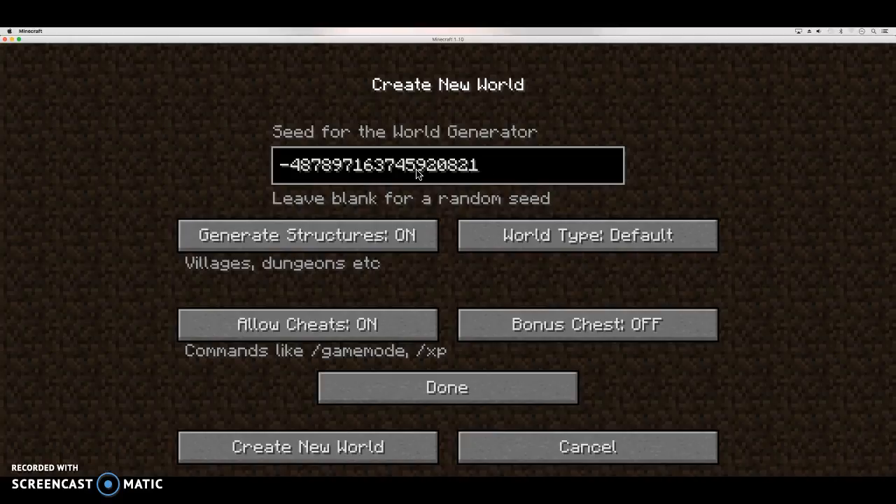
type("9")
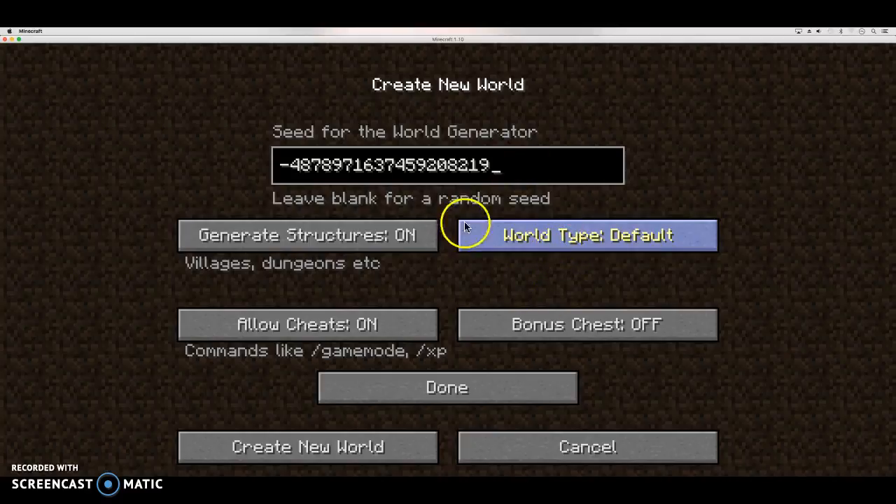
mouse_move(458, 368)
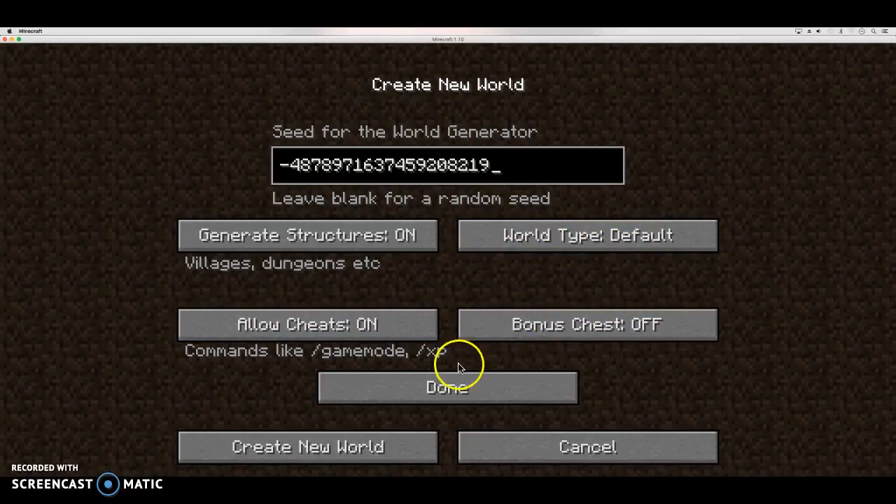
left_click(448, 387)
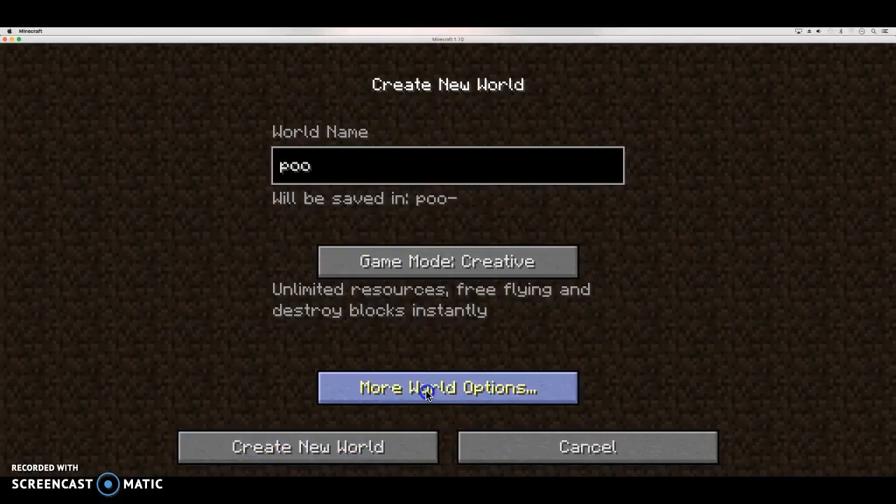
mouse_move(307, 447)
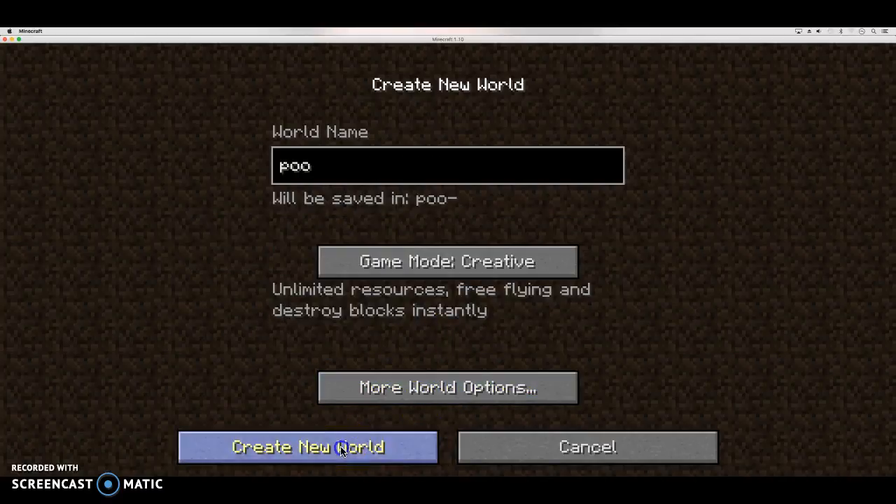
left_click(307, 447)
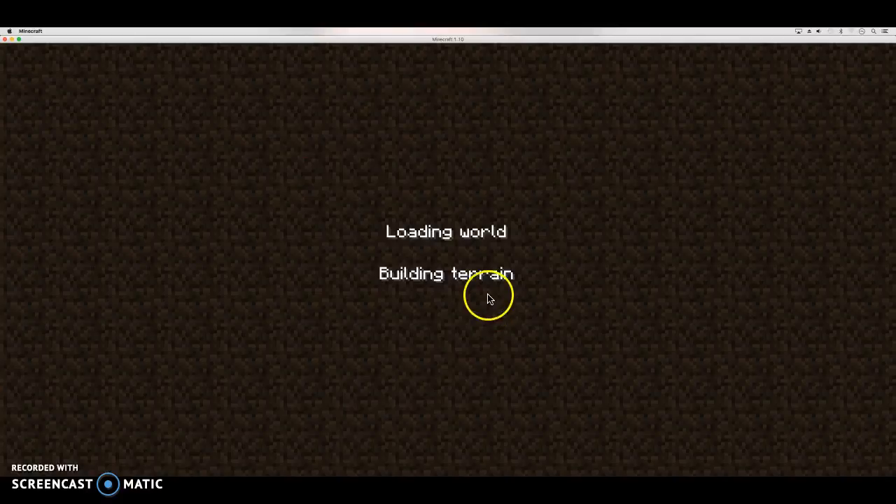
mouse_move(466, 273)
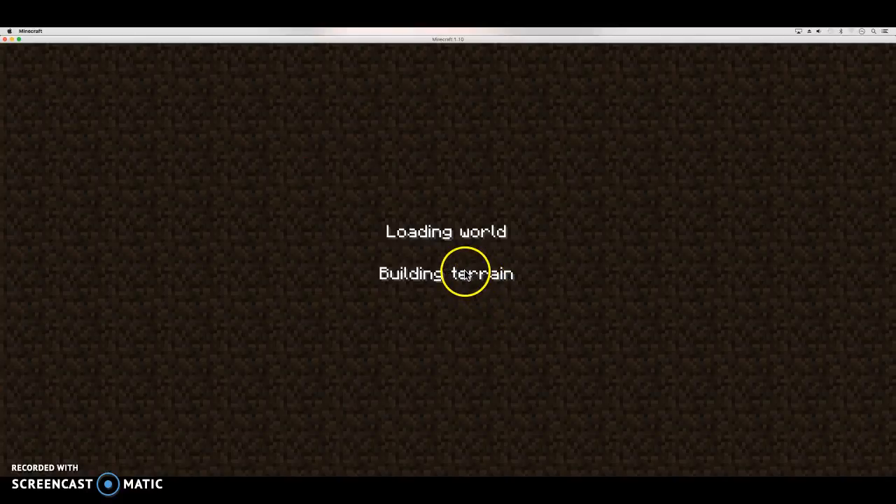
mouse_move(459, 268)
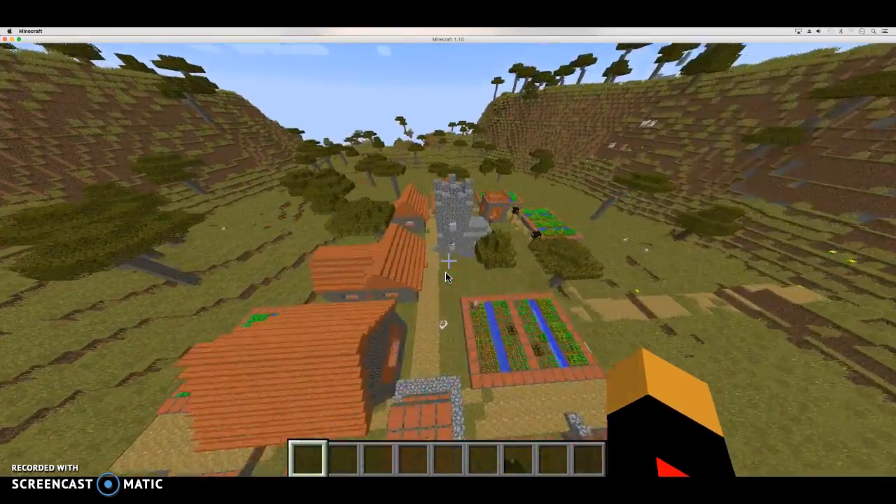
mouse_move(448, 276)
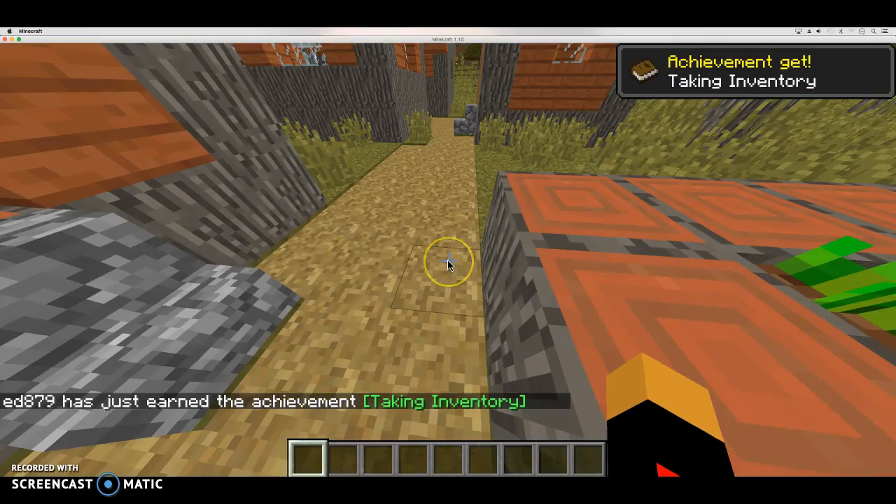
- Open the creative inventory with E, then close it and return to the world
key("e")
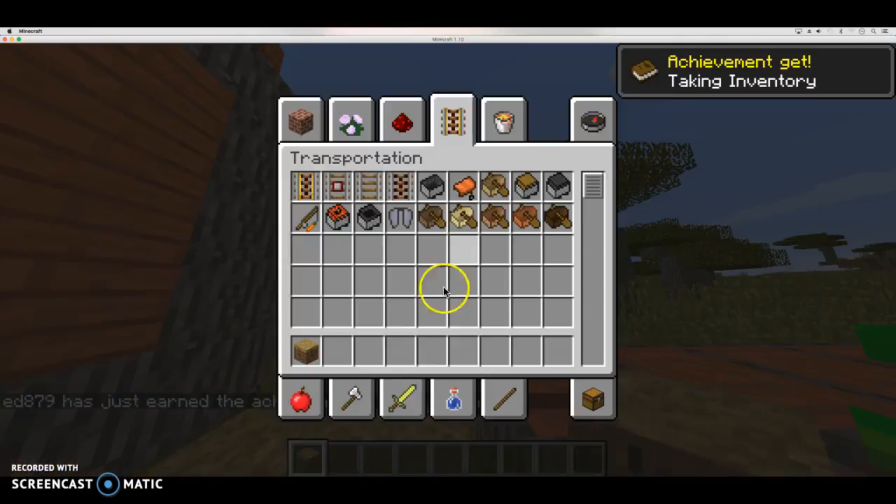
key("Escape")
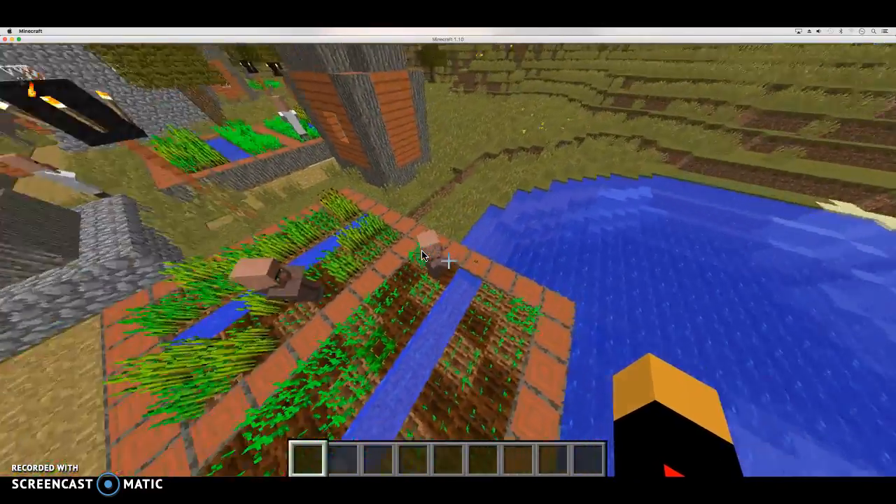
mouse_move(375, 161)
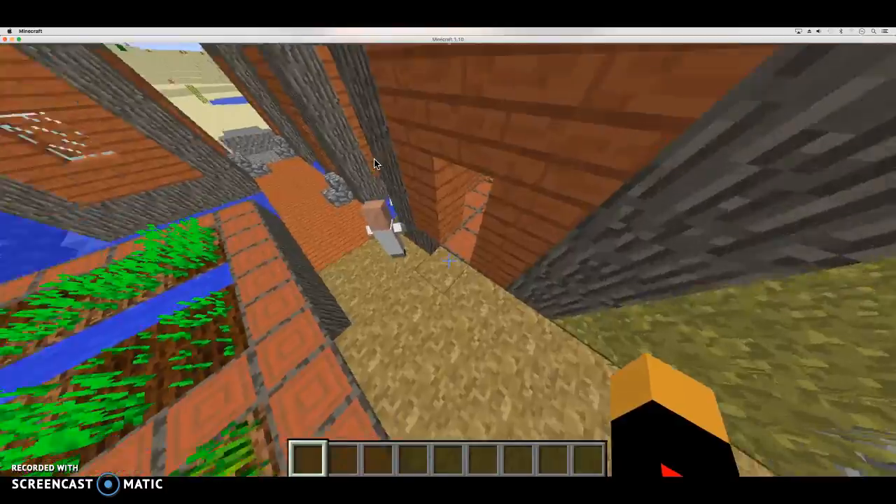
mouse_move(448, 252)
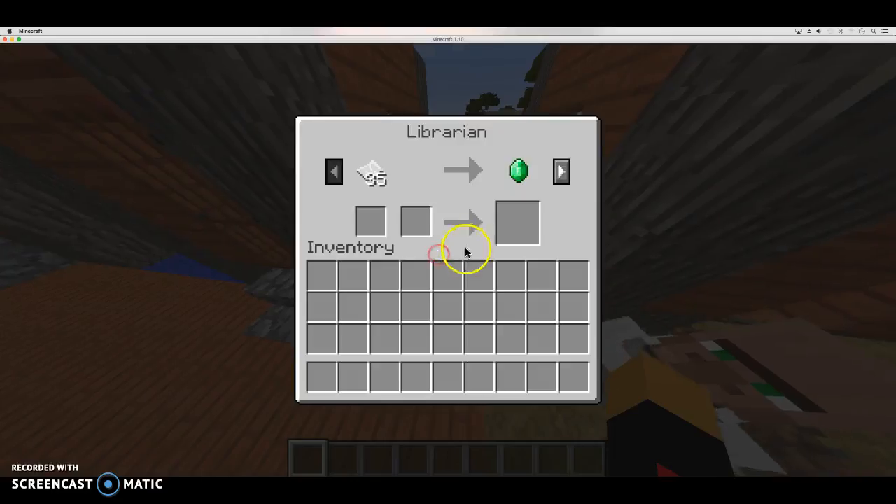
- Close the librarian's paper-for-emerald trading window and pause the game
key("Escape")
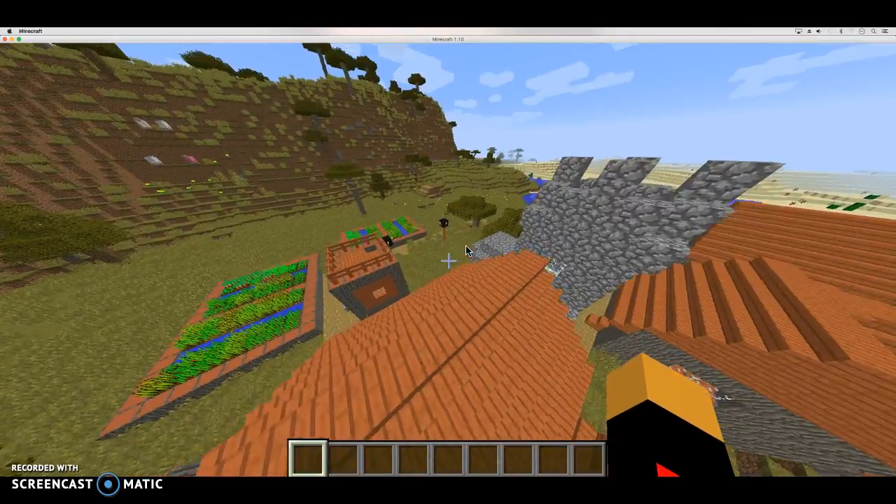
key("Escape")
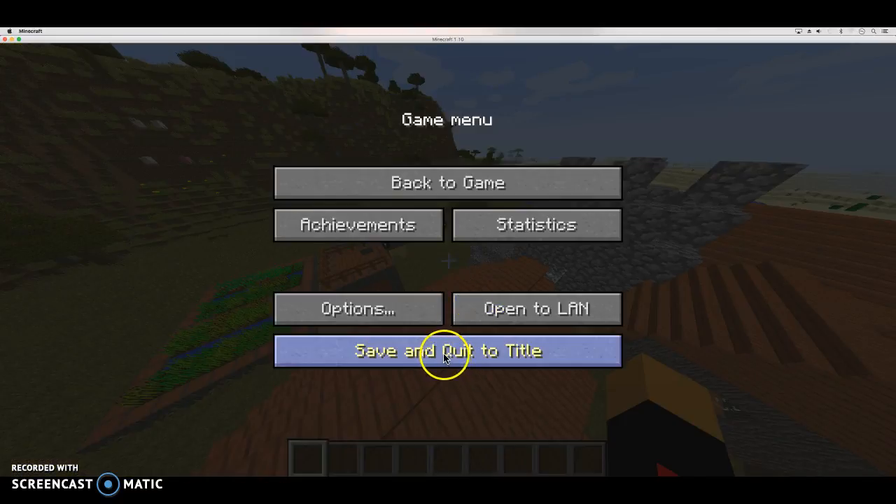
left_click(447, 351)
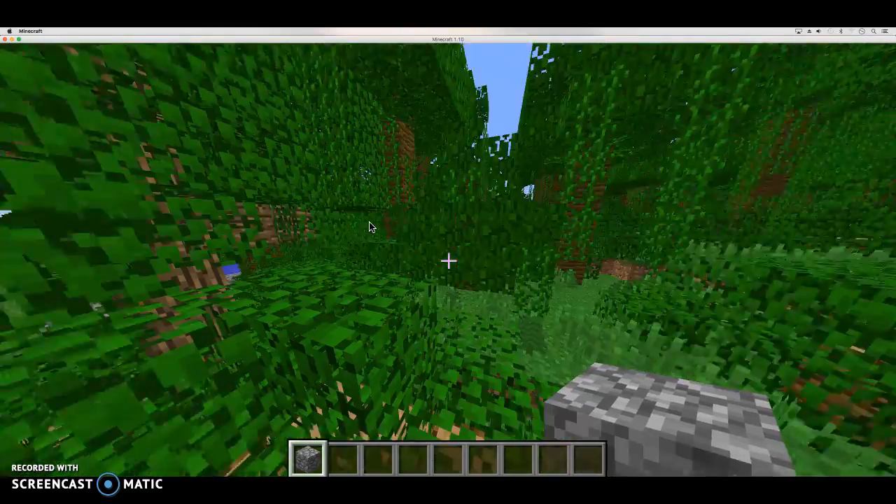
mouse_move(448, 260)
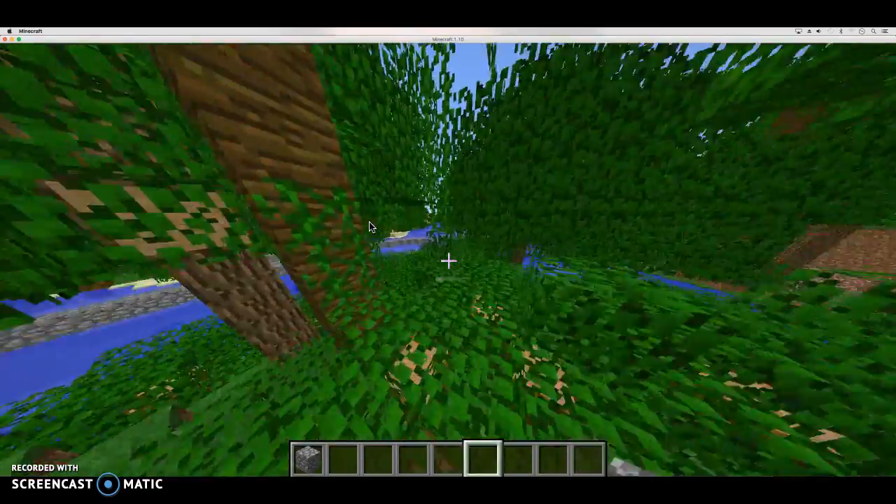
mouse_move(315, 360)
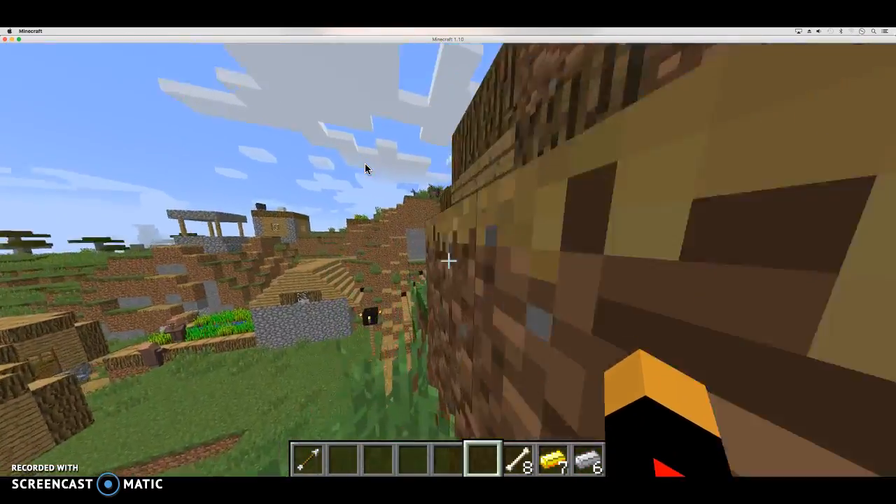
mouse_move(448, 252)
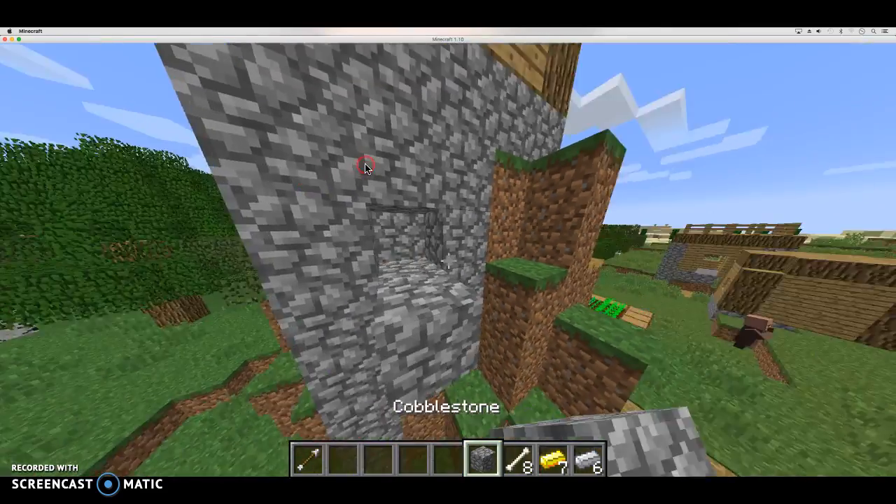
- Remove the cobblestone from the hotbar via the creative inventory, then close it
key("e")
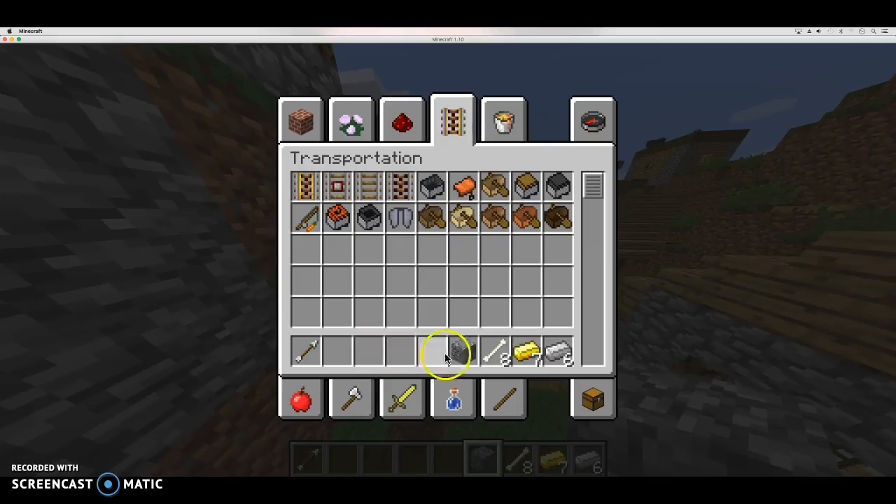
key("Escape")
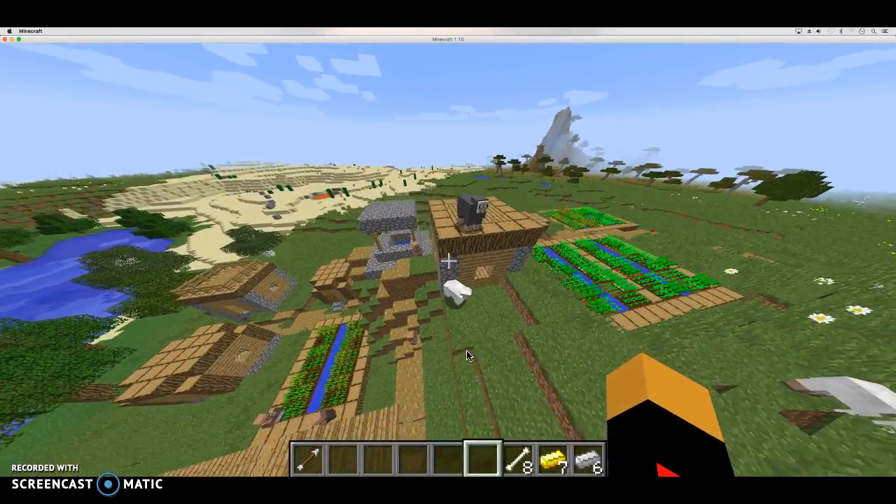
mouse_move(469, 356)
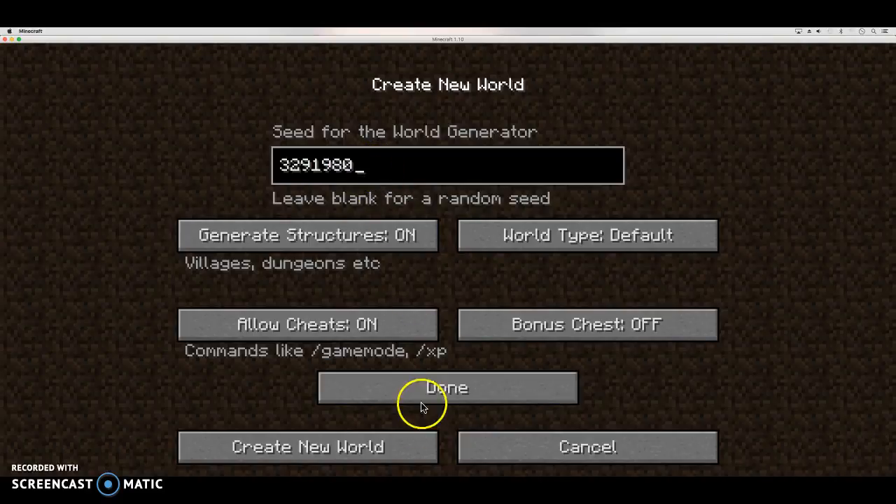
- Confirm and recheck seed 3291980 in More World Options, then create the world
left_click(447, 387)
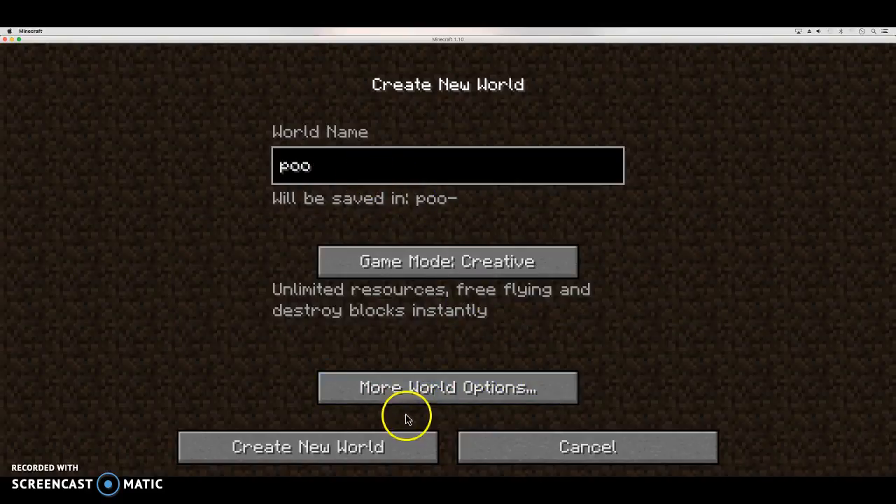
left_click(447, 387)
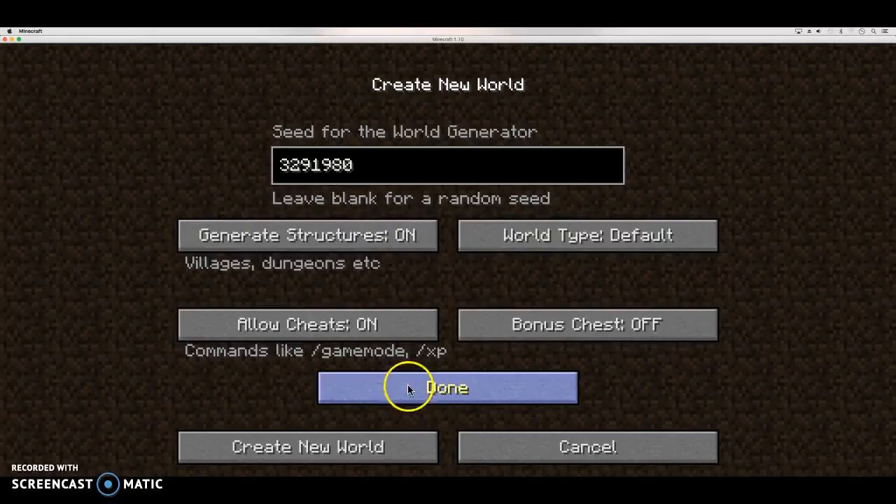
left_click(448, 388)
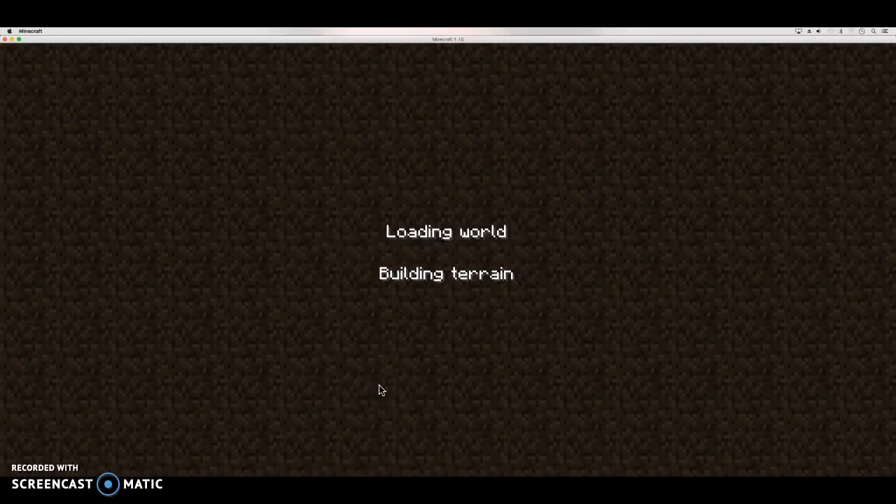
left_click(378, 409)
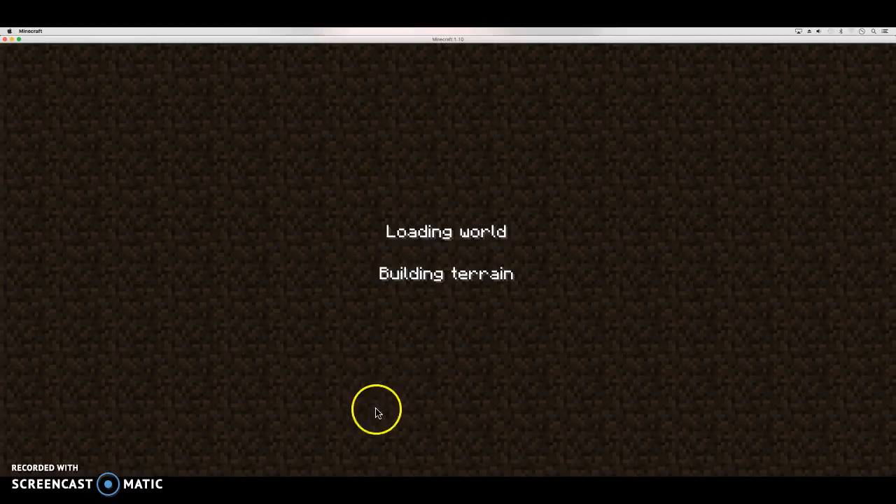
mouse_move(456, 301)
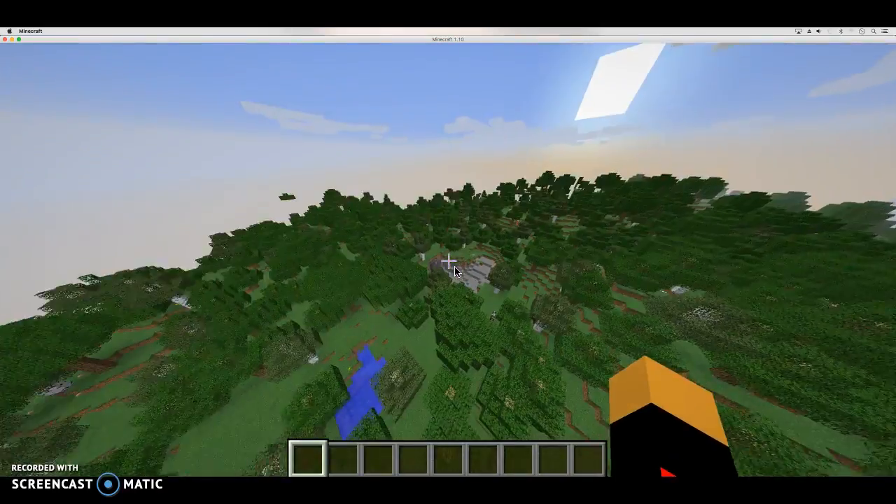
mouse_move(448, 261)
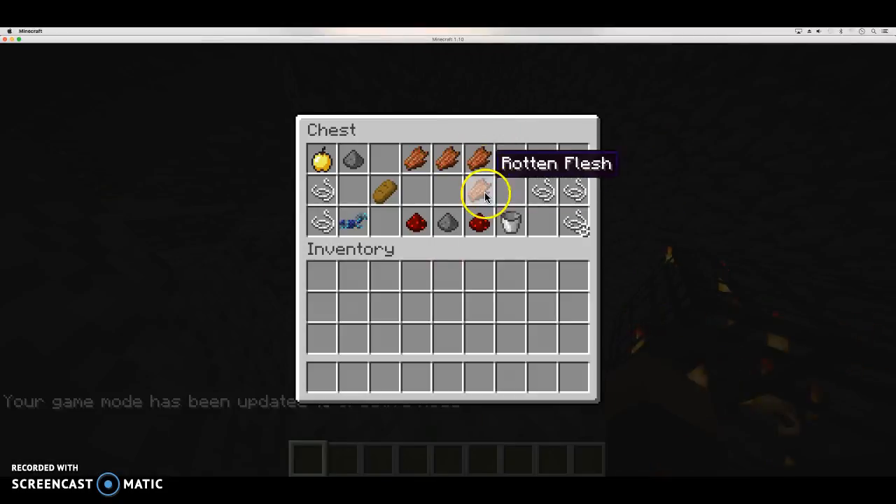
- Open and close both underground chests to inspect their redstone, string, bread and golden apples
left_click(478, 191)
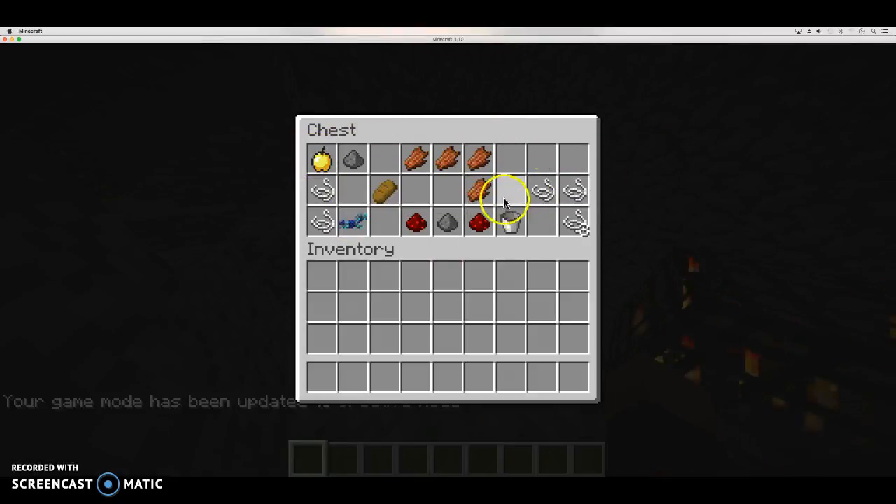
key("Escape")
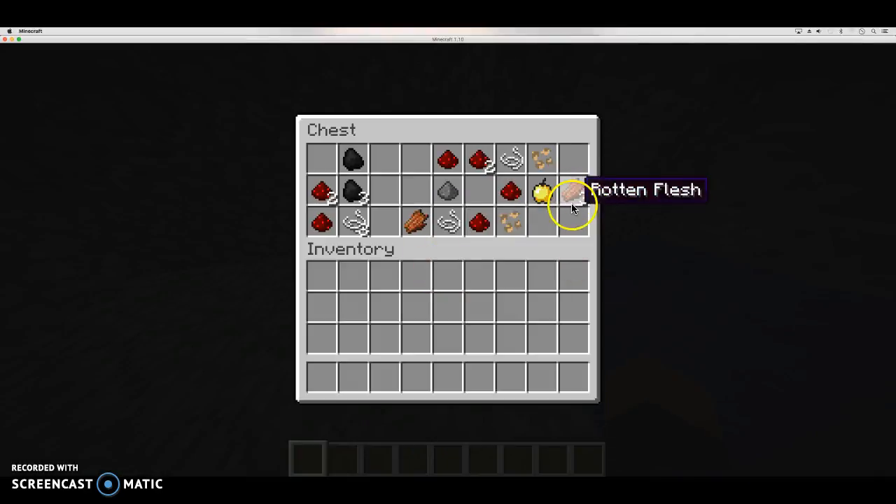
key("Escape")
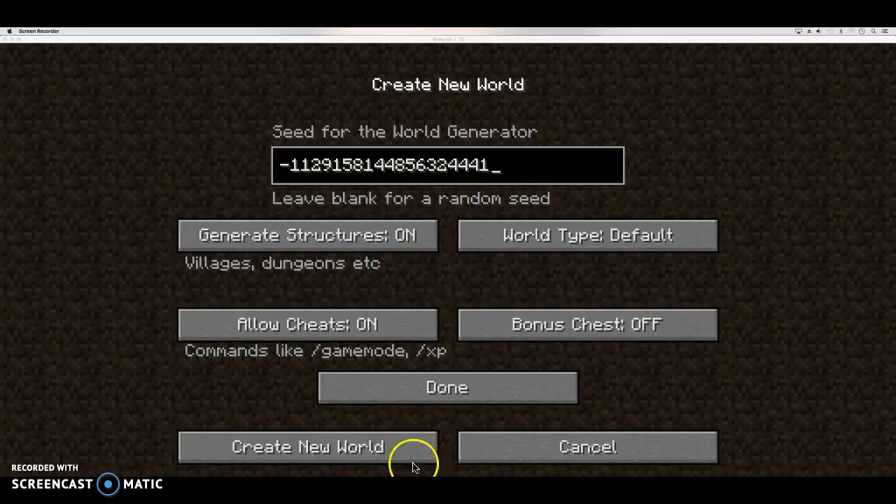
- Set the world 'poo' to Creative mode and start generating it
left_click(447, 388)
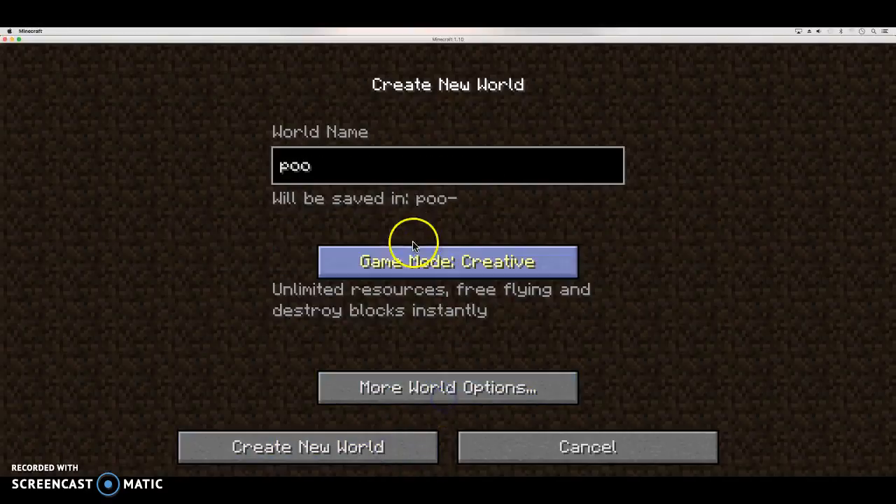
left_click(308, 447)
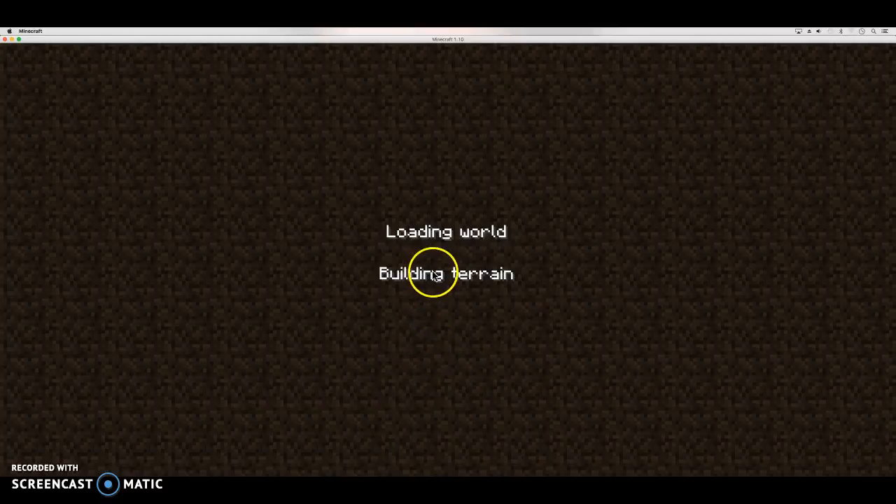
mouse_move(512, 359)
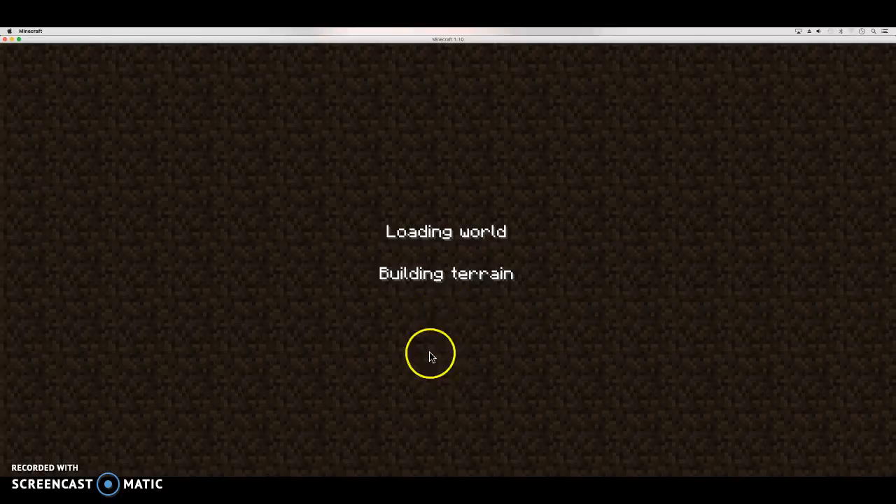
mouse_move(422, 330)
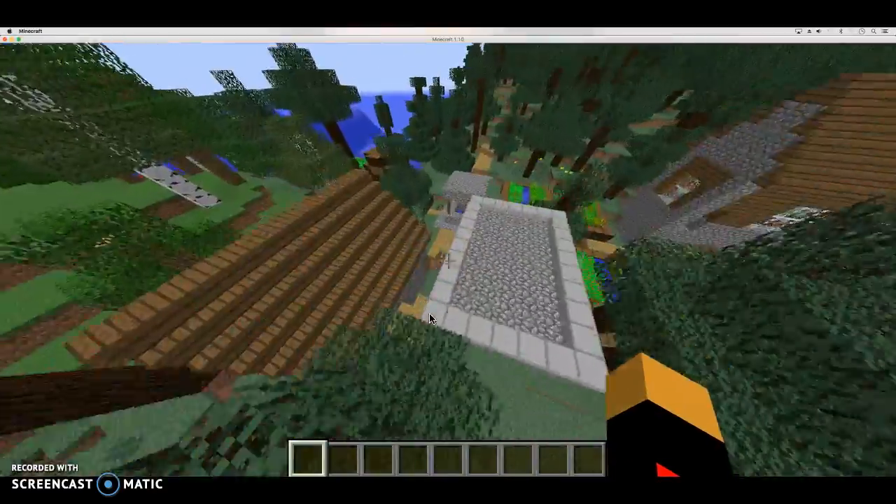
mouse_move(430, 318)
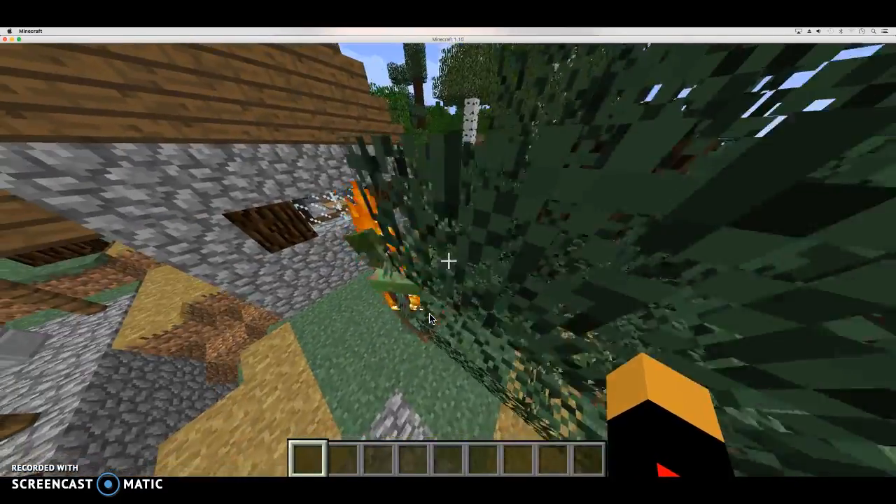
mouse_move(448, 280)
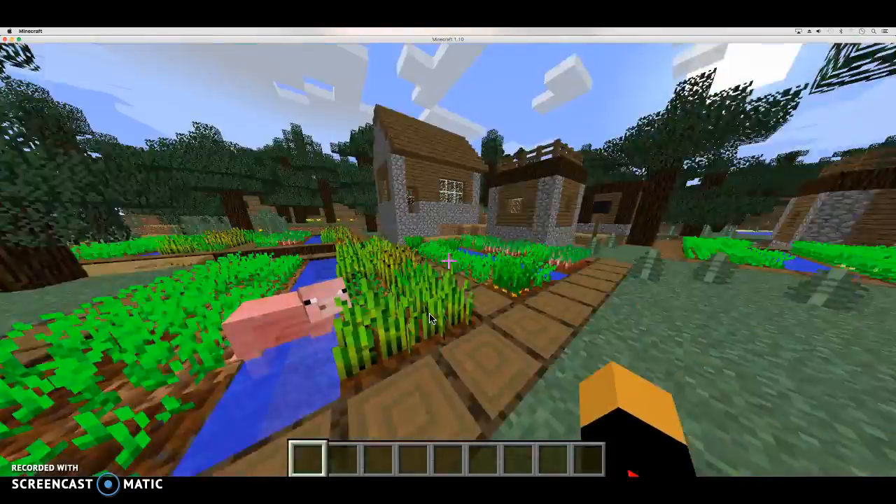
mouse_move(431, 319)
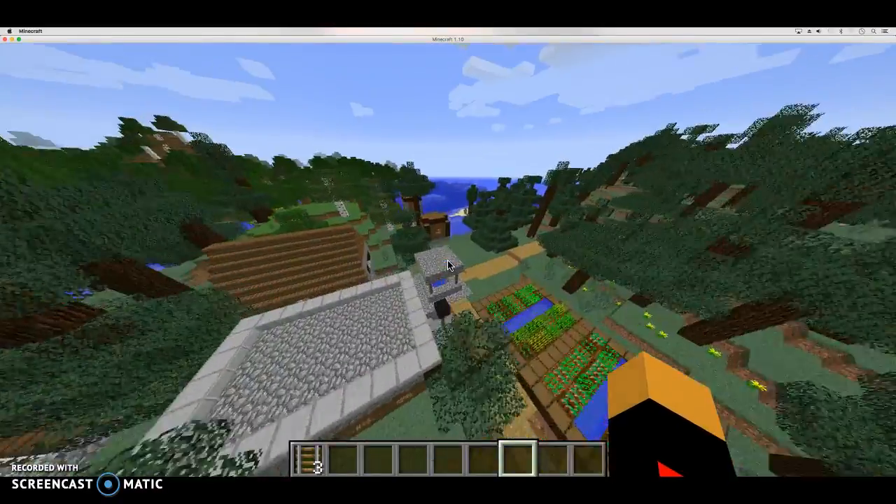
mouse_move(448, 252)
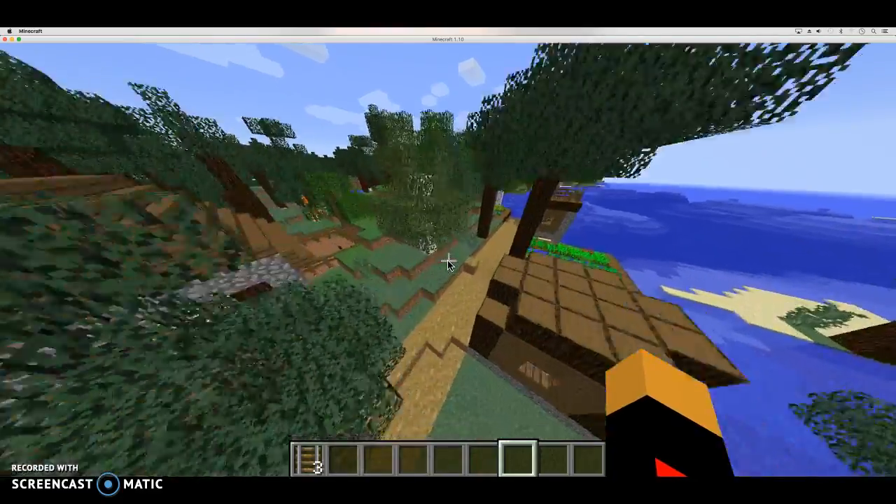